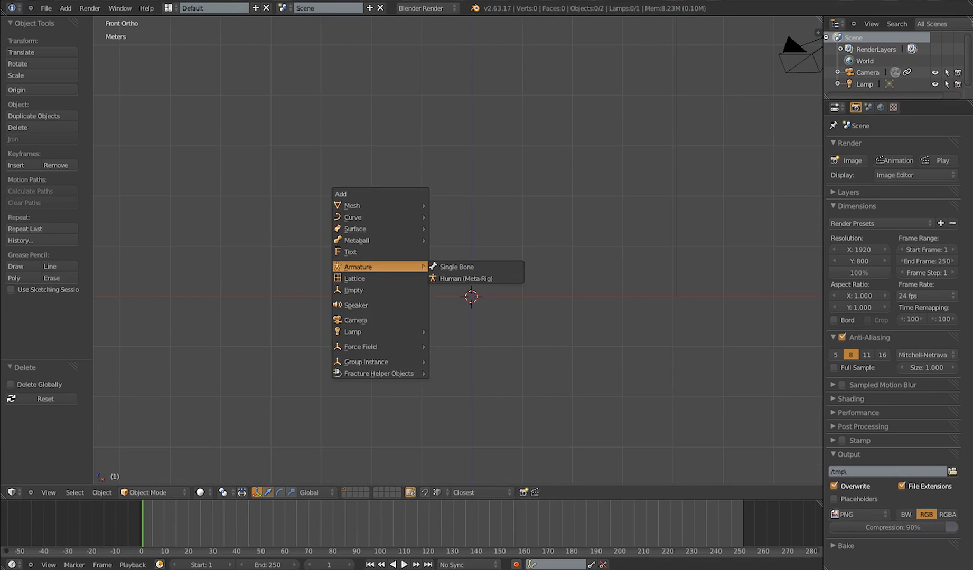
- Add a Human Meta-Rig armature, deselect it, and add a plane mesh
left_click(466, 278)
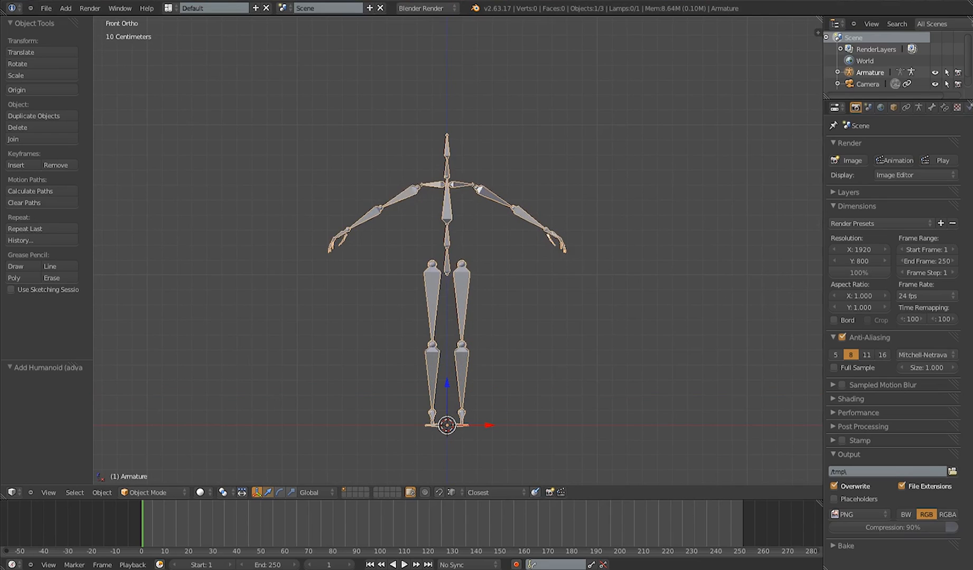
left_click(66, 8)
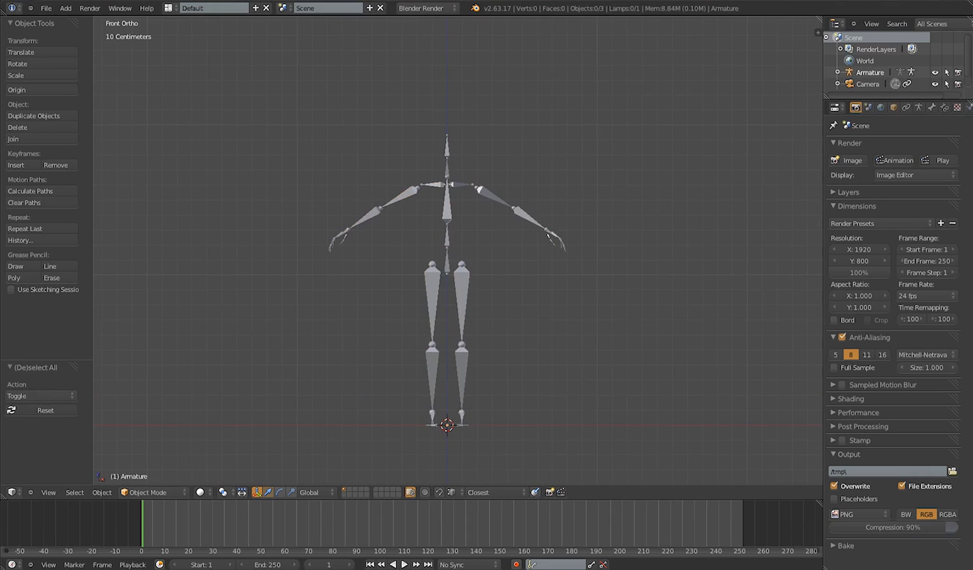
left_click(446, 425)
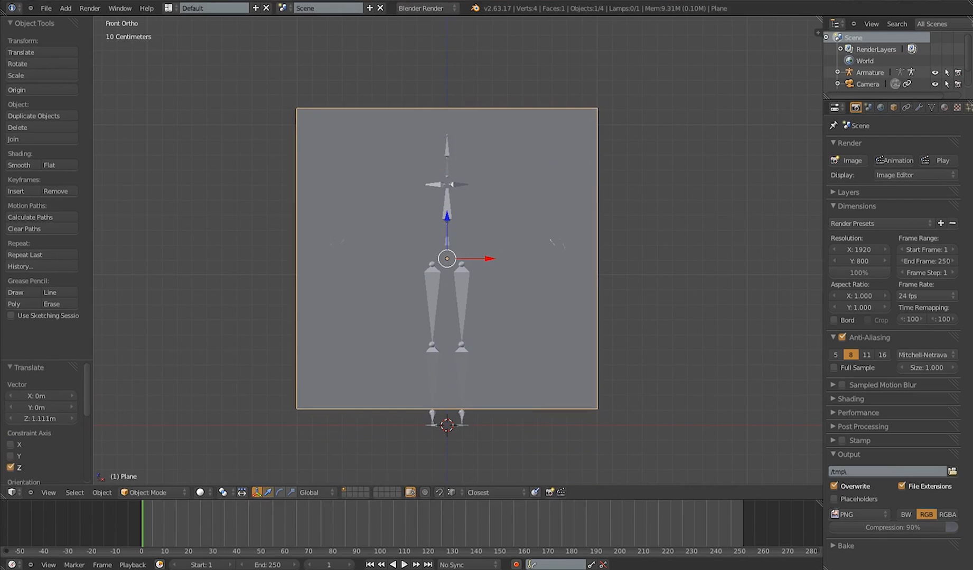
- Collapse the new plane into a single vertex placed at the rig's pelvis
key("Tab")
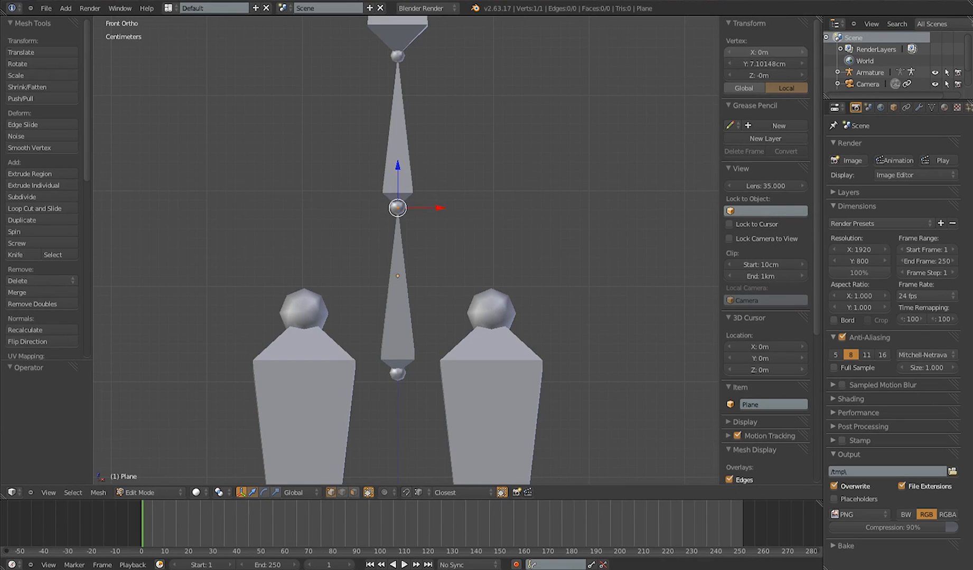
left_click(149, 492)
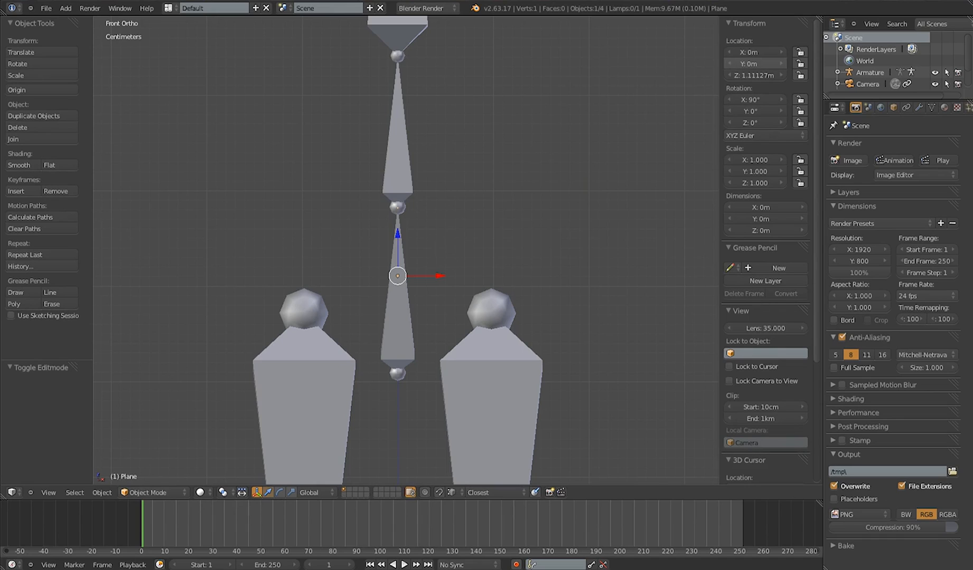
left_click(755, 53)
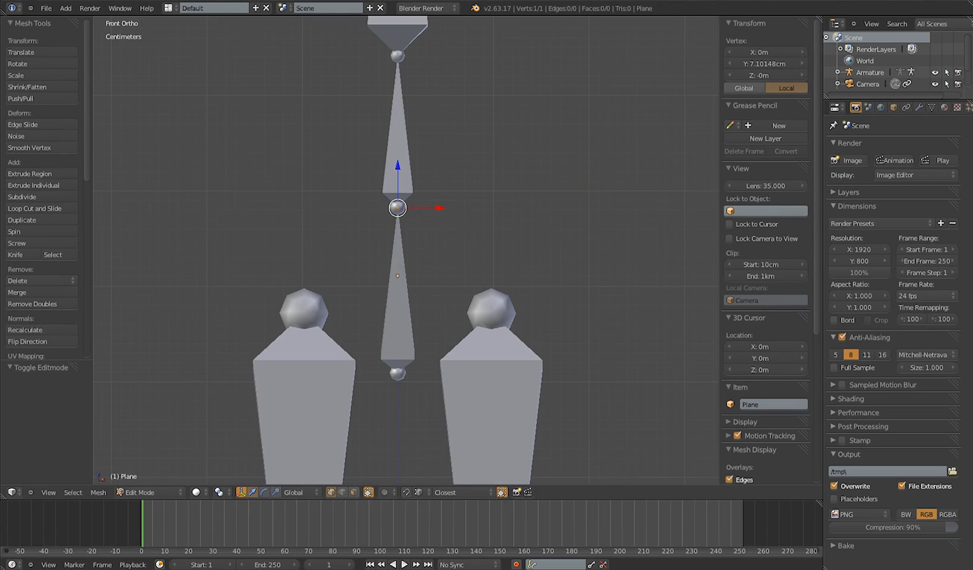
left_click(917, 107)
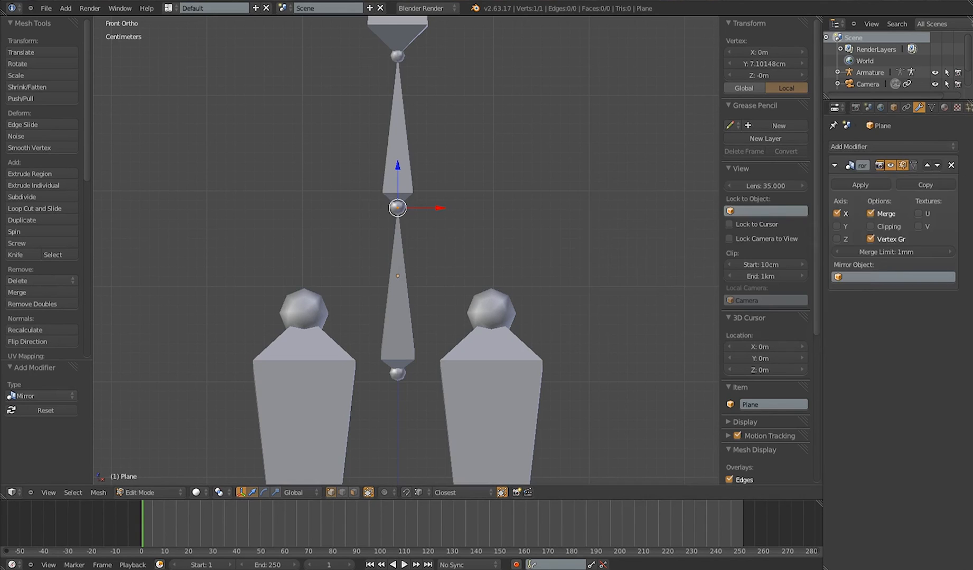
- Add a Skin modifier below the Mirror modifier on the single-vertex mesh
left_click(891, 146)
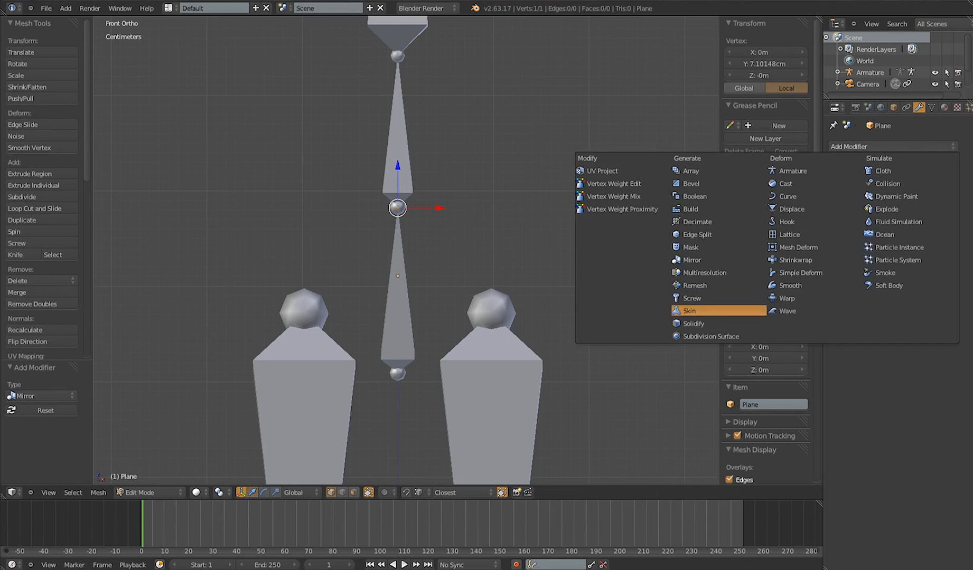
left_click(688, 311)
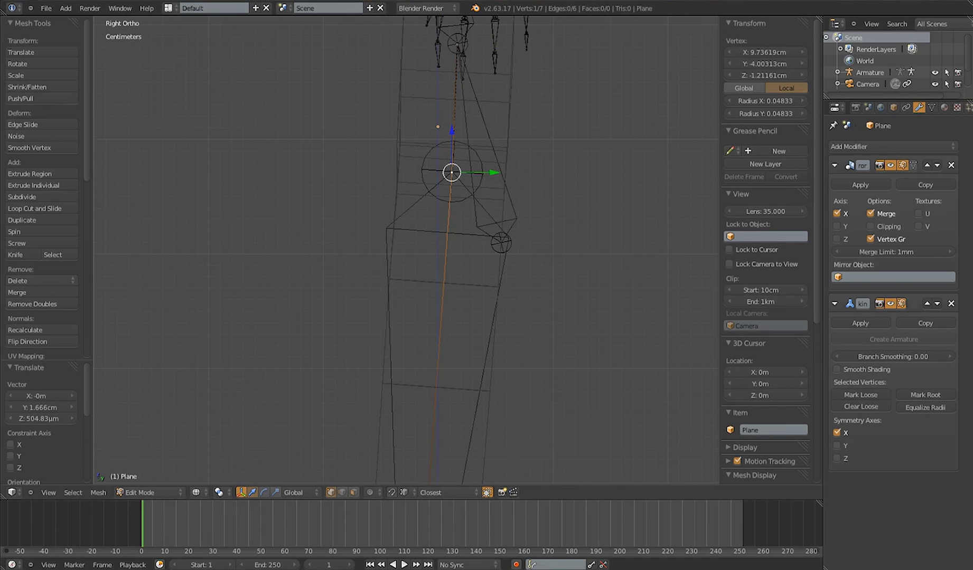
- Extrude a new skin vertex and position it along the rig's bones in Front view
key("KP_1")
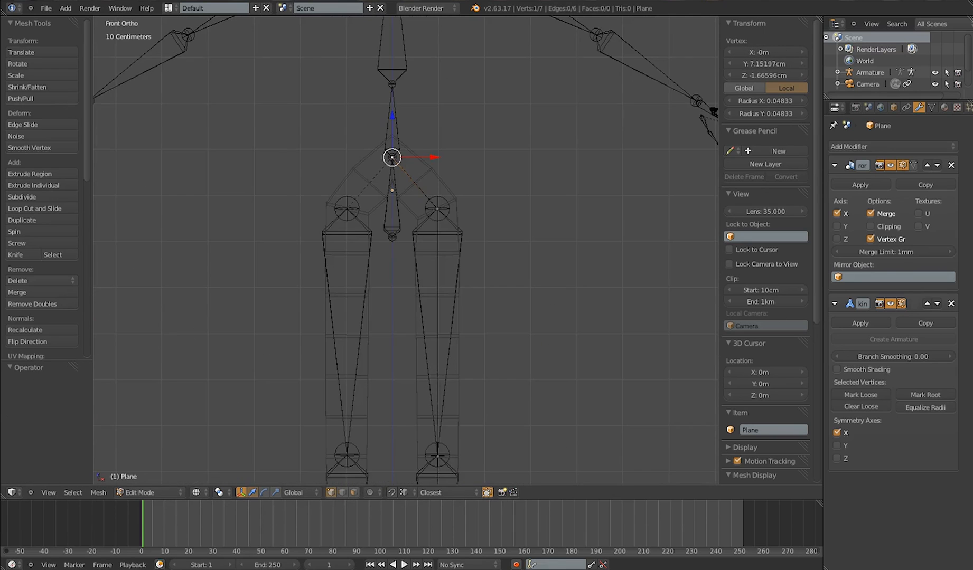
left_click_drag(391, 157, 428, 217)
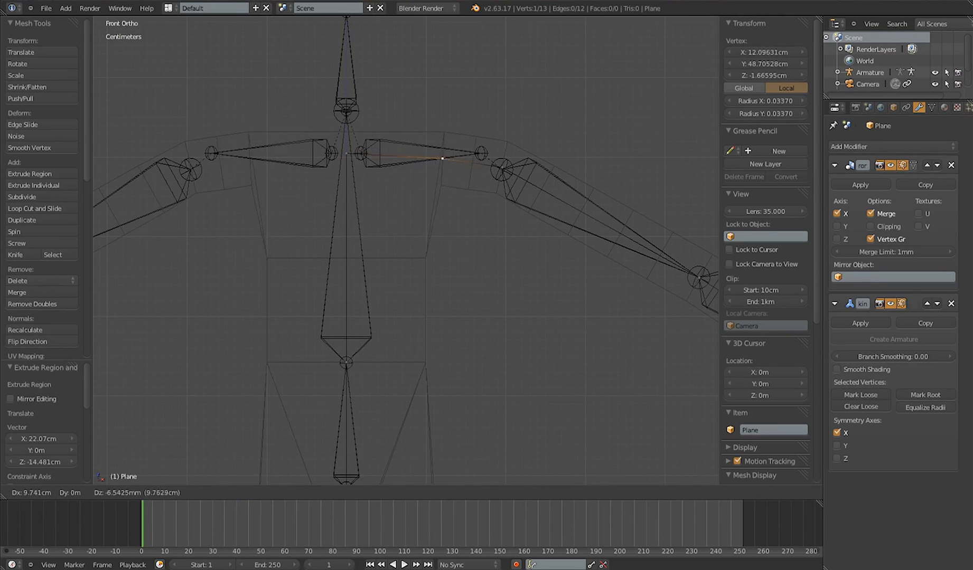
- Extrude the skin mesh out along the rig's upper arm bone
left_click_drag(439, 157, 479, 154)
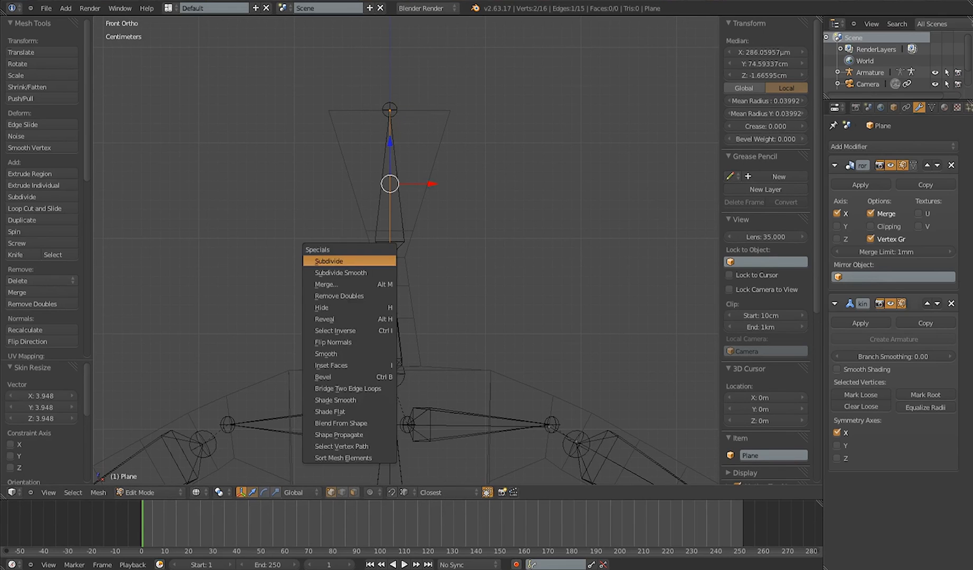
- Subdivide the neck edge and realign the arm vertex onto the arm bone from Top view
left_click(328, 261)
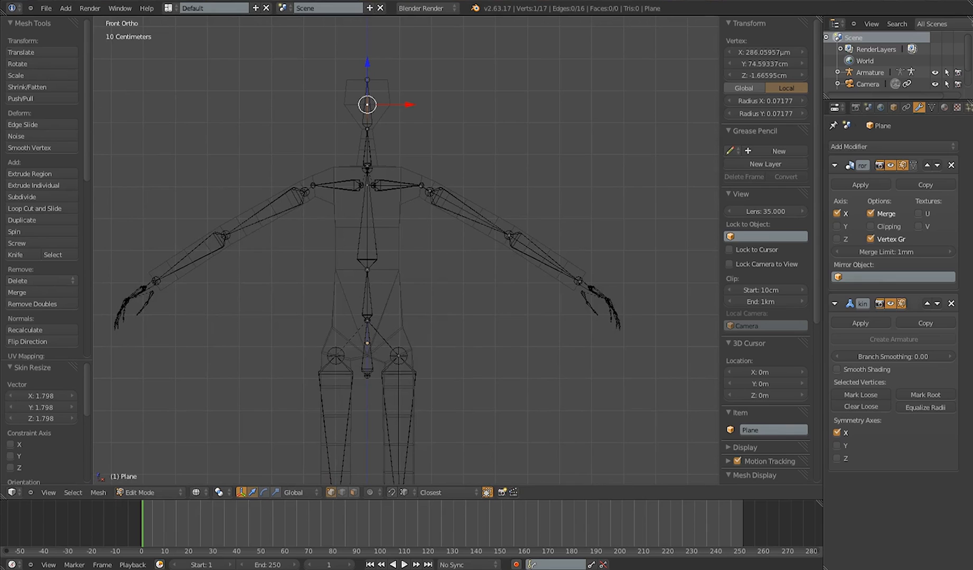
key("7")
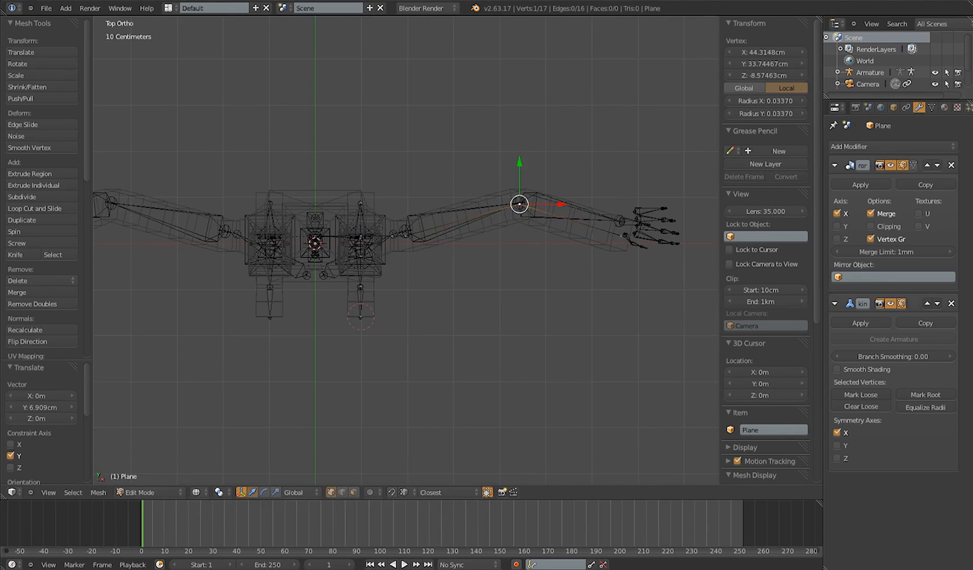
left_click_drag(518, 204, 621, 222)
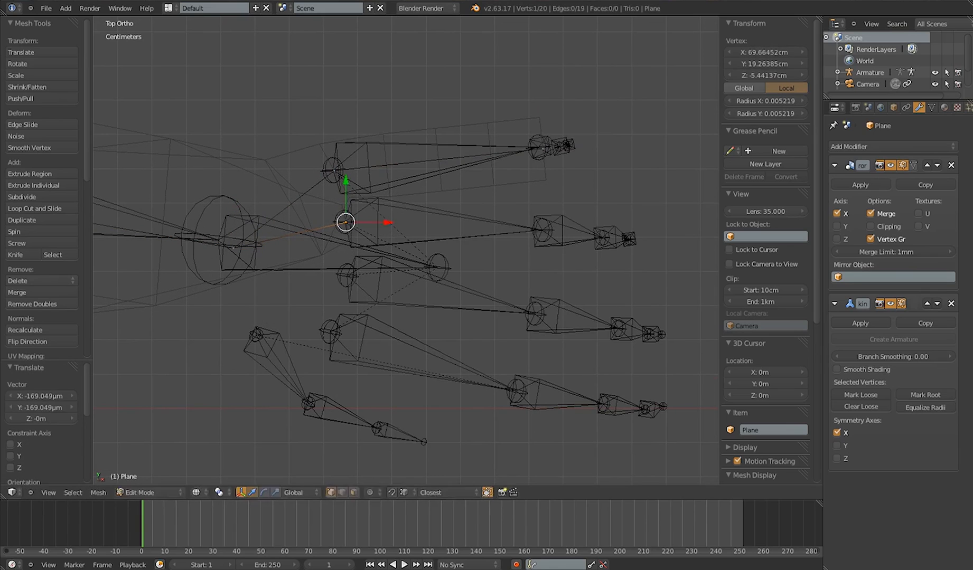
- Extrude finger vertex chains from the hand with reduced skin radius toward the fingertips
left_click_drag(344, 223, 568, 245)
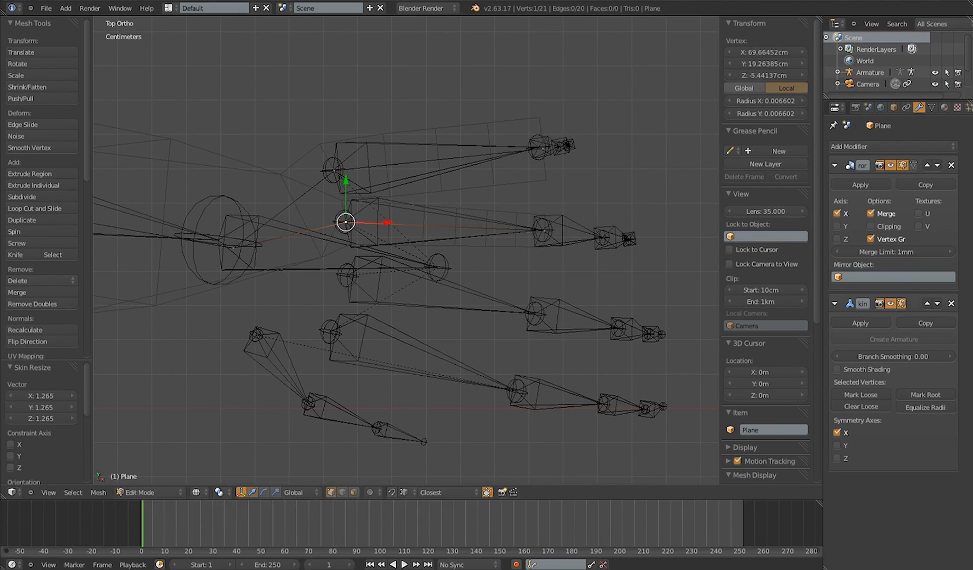
left_click_drag(345, 222, 372, 298)
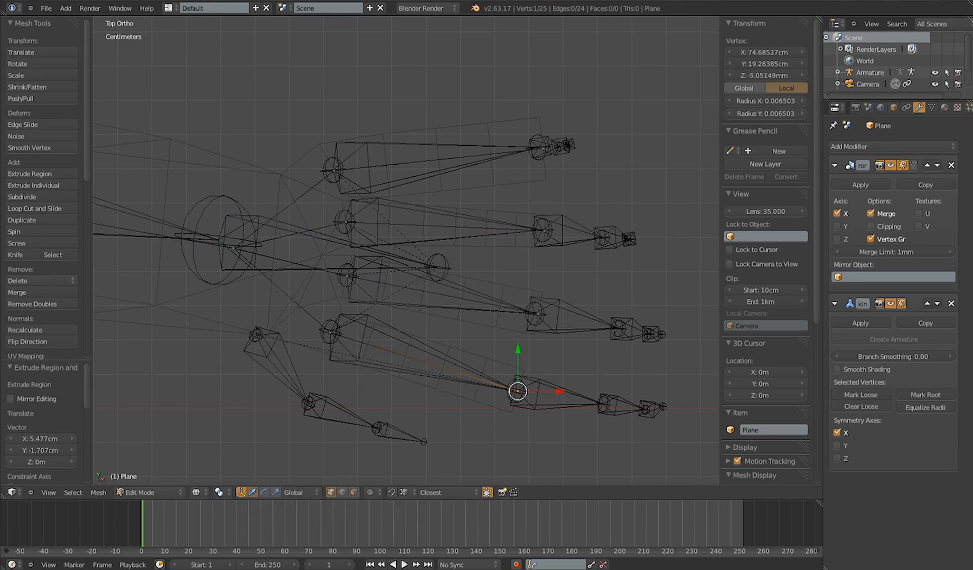
left_click_drag(517, 391, 253, 336)
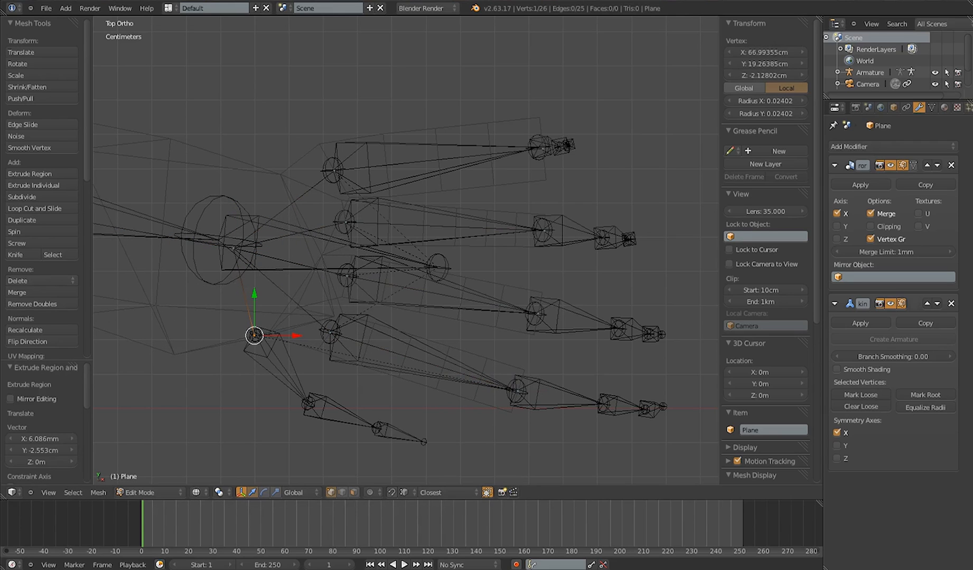
key("Ctrl+Alt+Q")
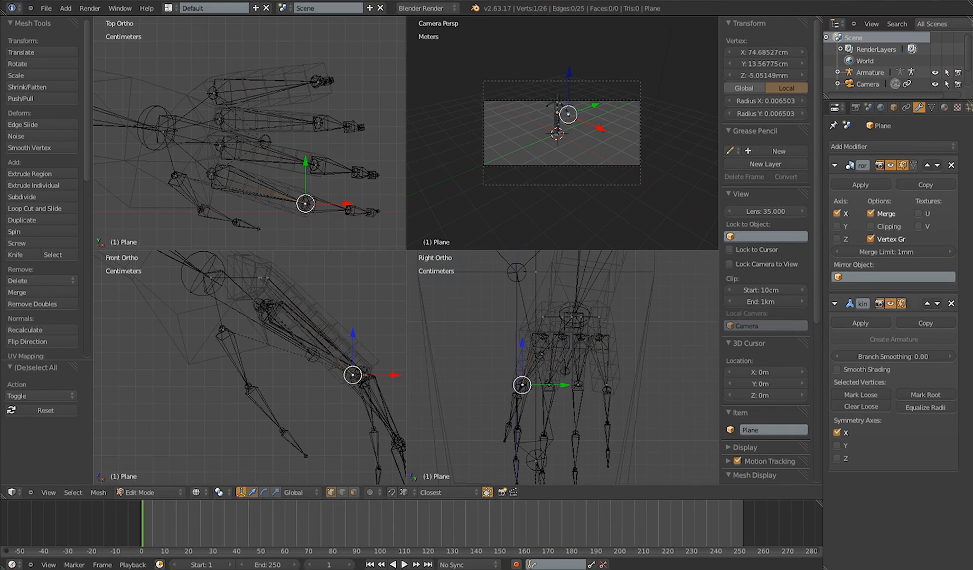
- Move the thumb vertex so it follows the thumb bone in Quad View
left_click_drag(351, 376, 285, 373)
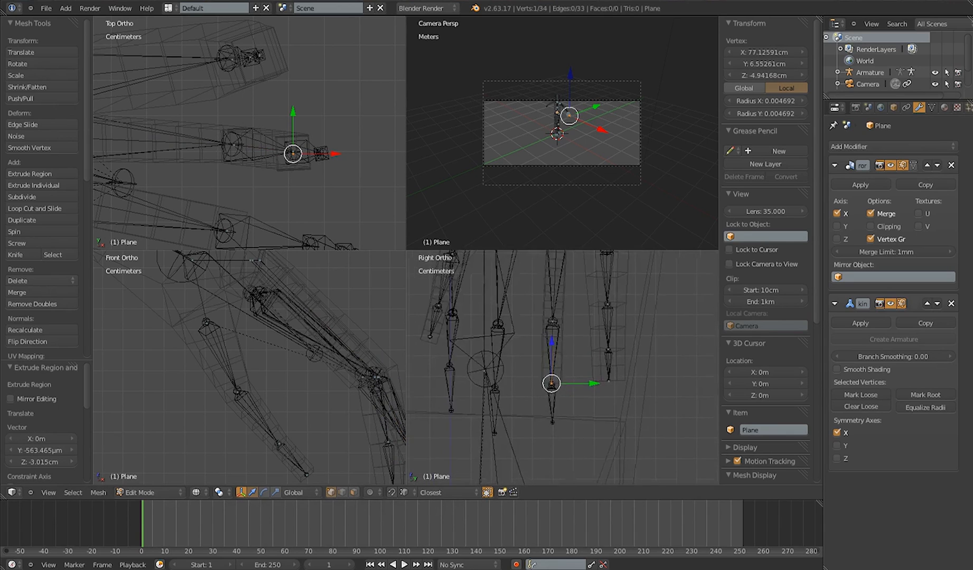
- Extend the next finger vertex chains and lower them onto their finger bones
left_click_drag(551, 382, 558, 384)
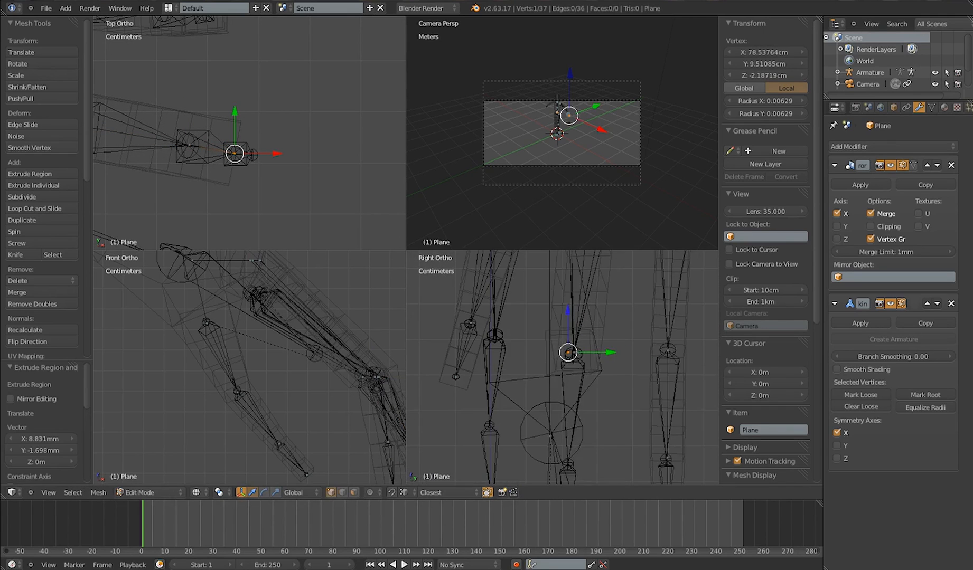
left_click_drag(568, 352, 568, 466)
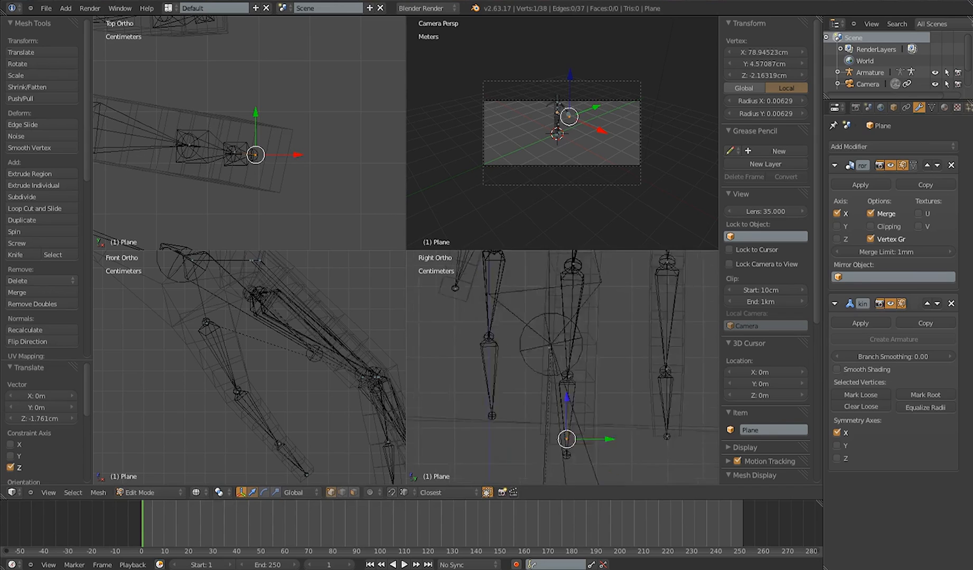
left_click_drag(566, 440, 589, 383)
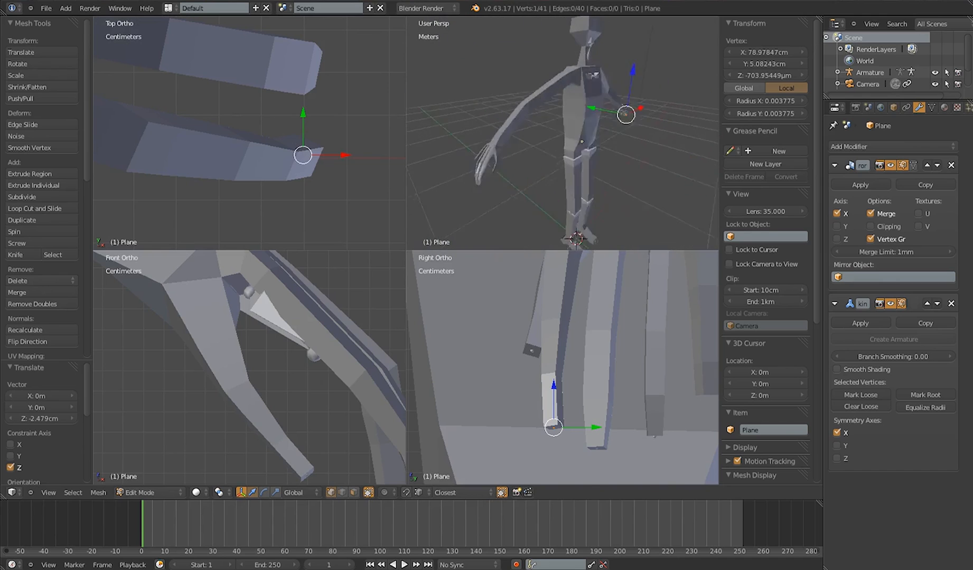
- Switch the viewport to Solid shading using the Z shading menu
key("z")
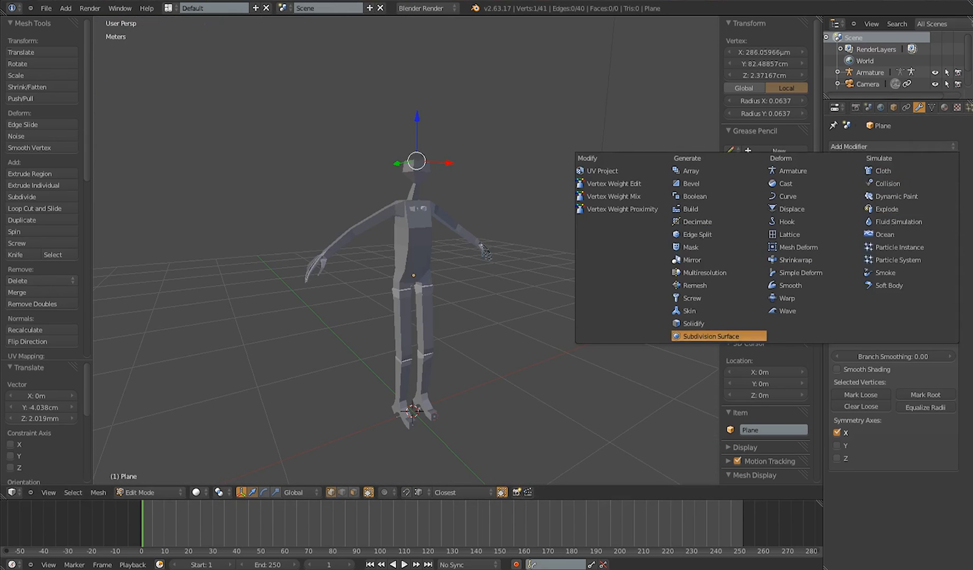
- Add a Subdivision Surface modifier after the skin modifier and view from the right in wireframe
left_click(702, 336)
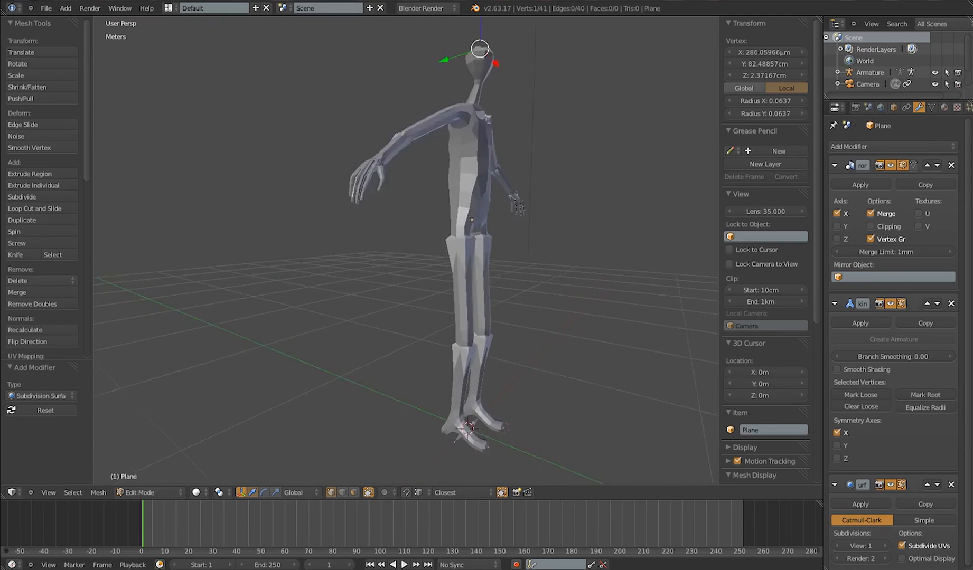
key("3")
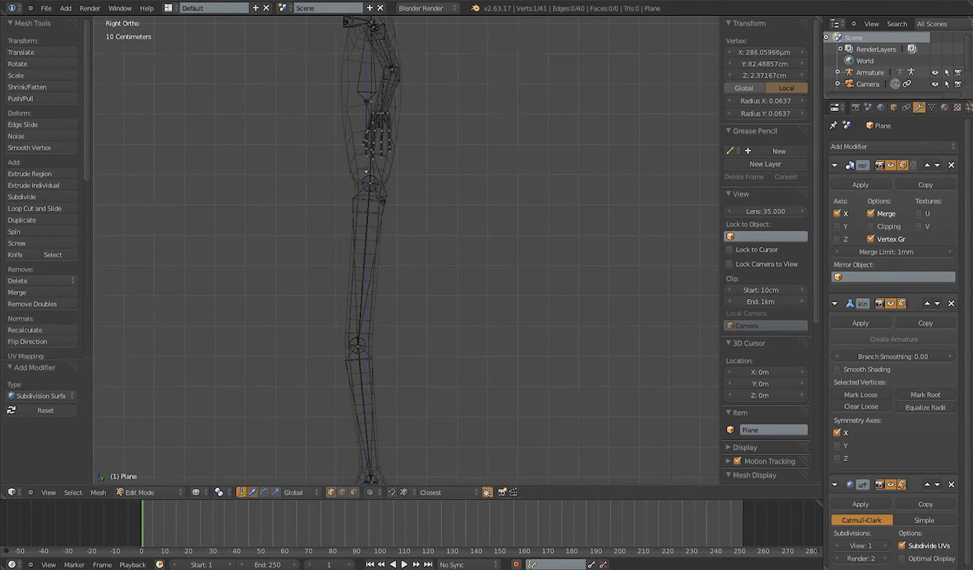
- Extrude a new skin vertex from the ankle forward to the toe
key("ctrl+q")
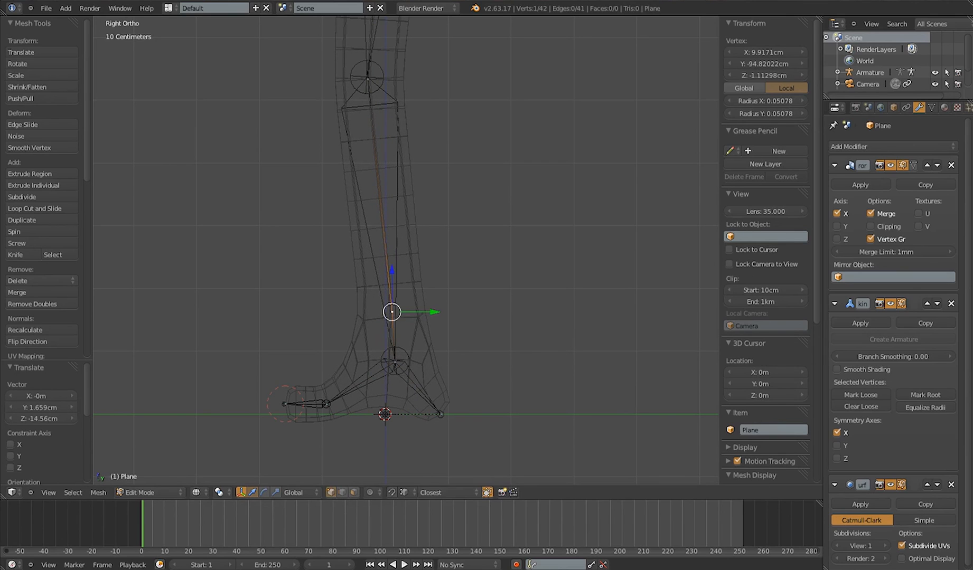
left_click_drag(390, 312, 366, 78)
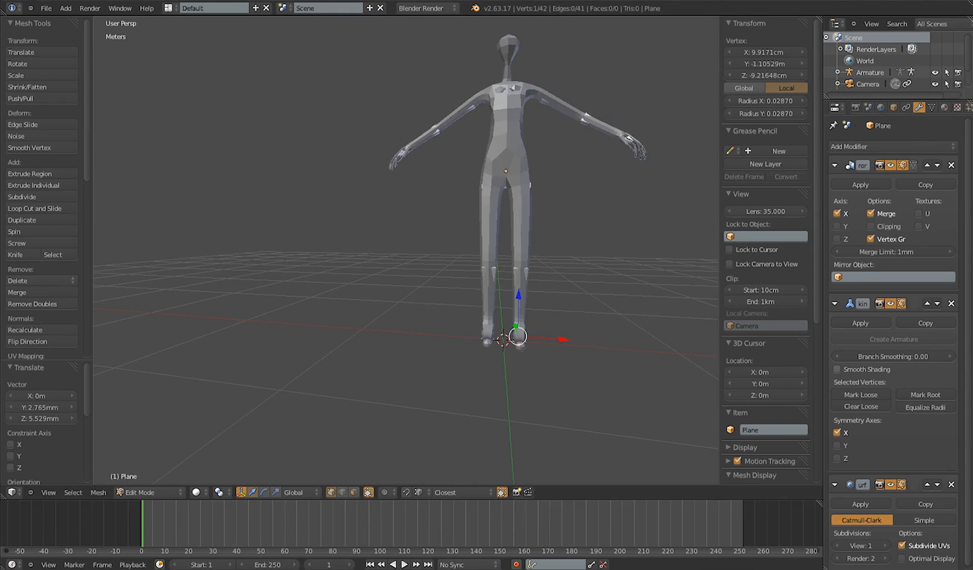
- Enable smooth shading on the skin modifier and resize the wrist vertex's skin radius
left_click(838, 369)
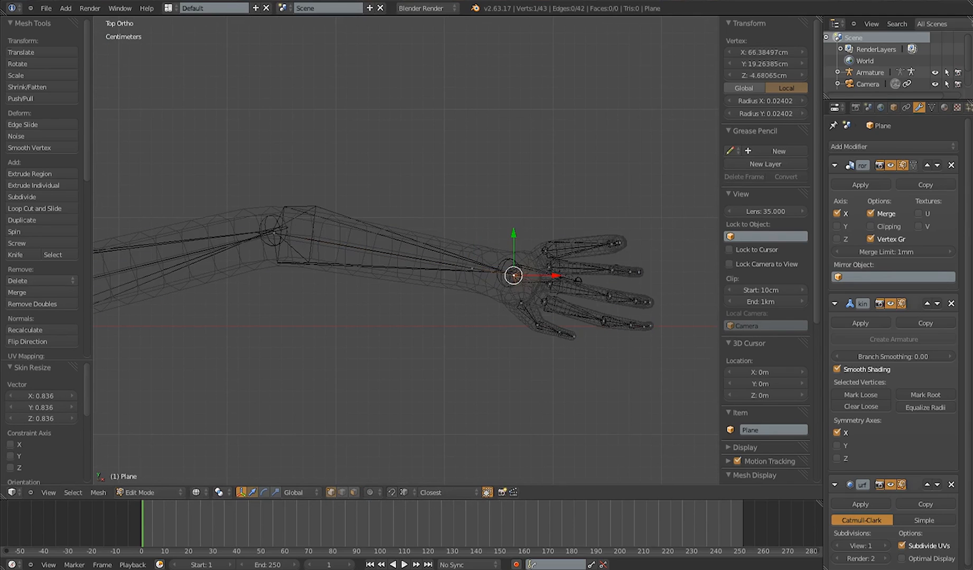
left_click_drag(512, 275, 497, 273)
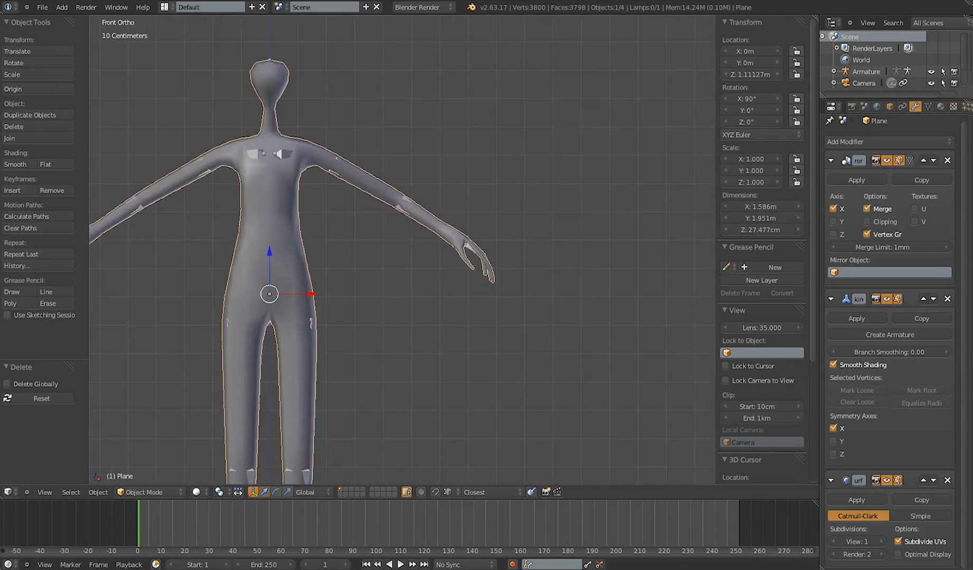
- In edit mode, reposition a finger vertex and thicken the skin around the finger joints
key("Tab")
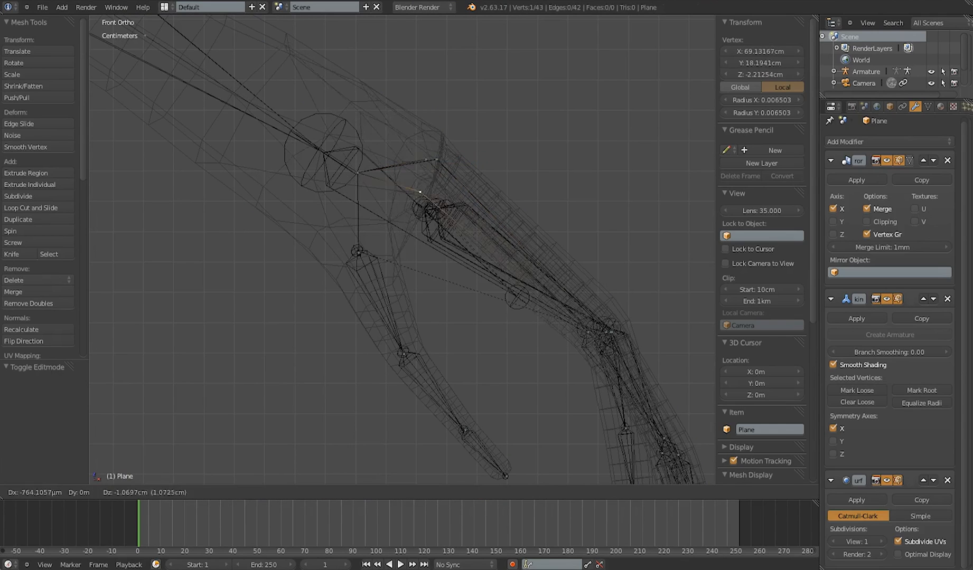
left_click_drag(419, 192, 422, 207)
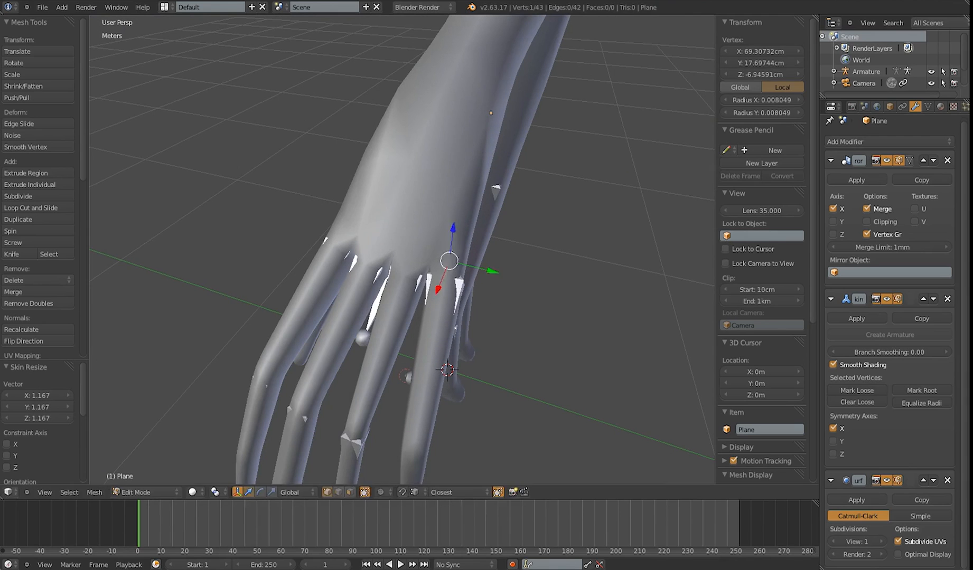
left_click_drag(448, 261, 351, 234)
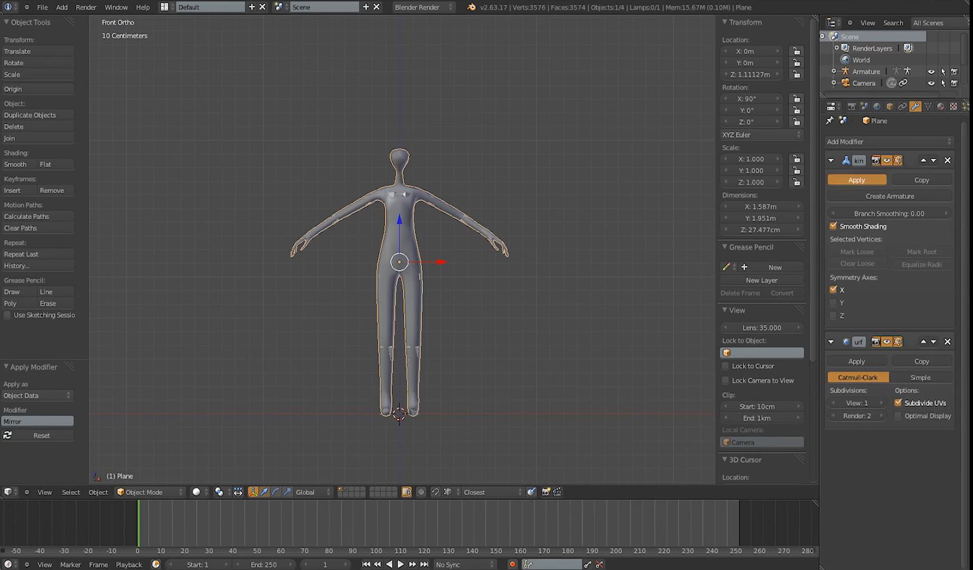
- Edit the applied skin mesh, then select the metarig armature and drag in the viewport
key("Tab")
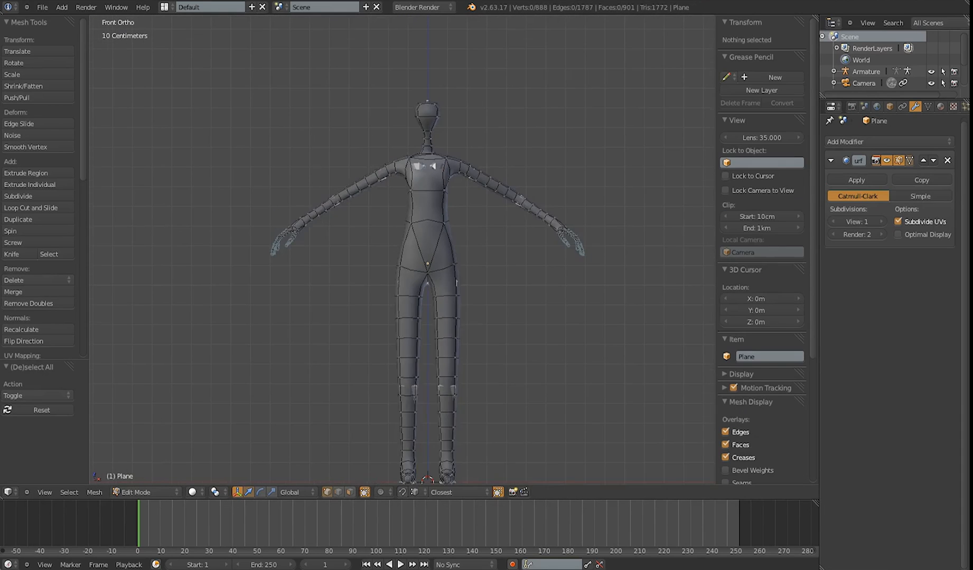
left_click(144, 492)
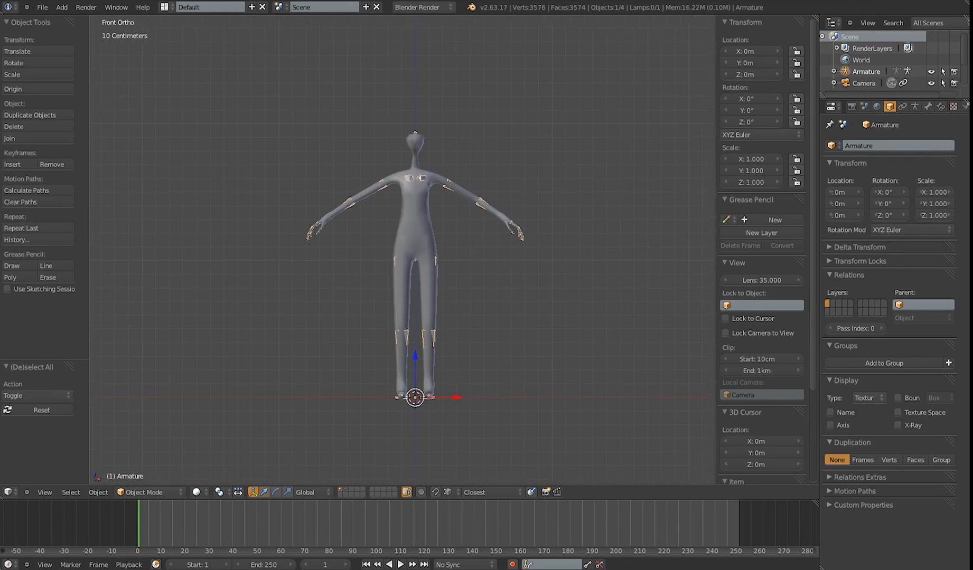
left_click_drag(415, 397, 611, 404)
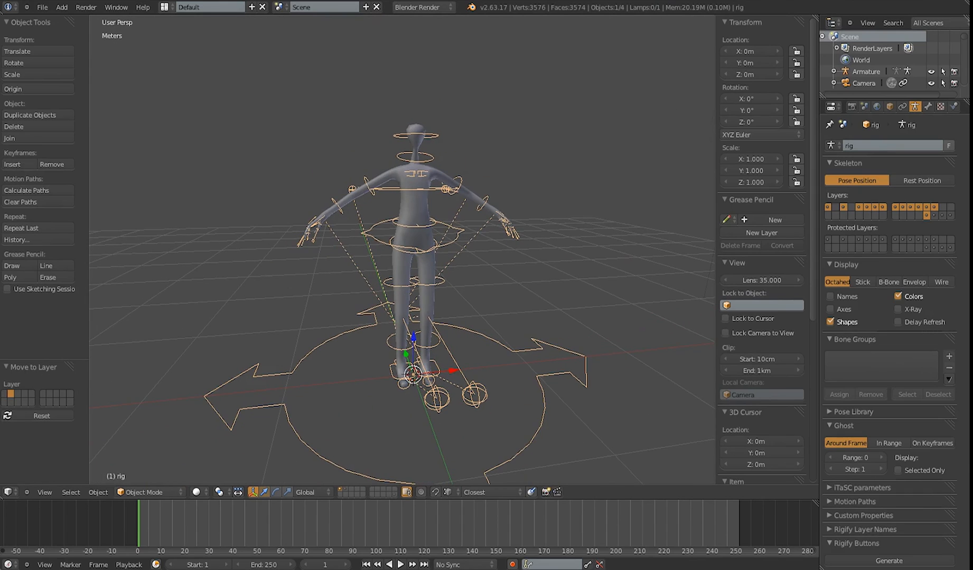
- Put the rig in pose mode, change the viewpoint, and select the mesh with the rig
left_click(144, 492)
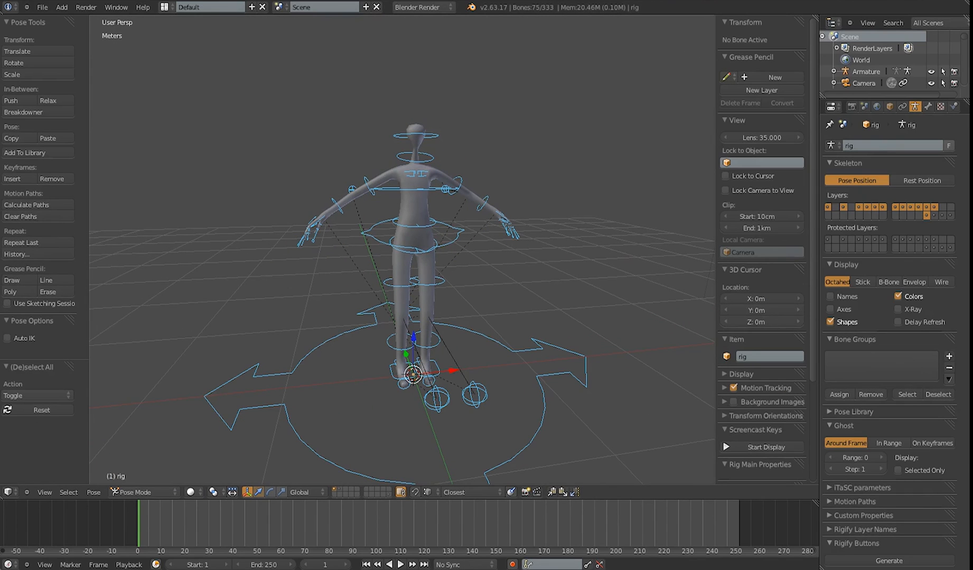
left_click(44, 493)
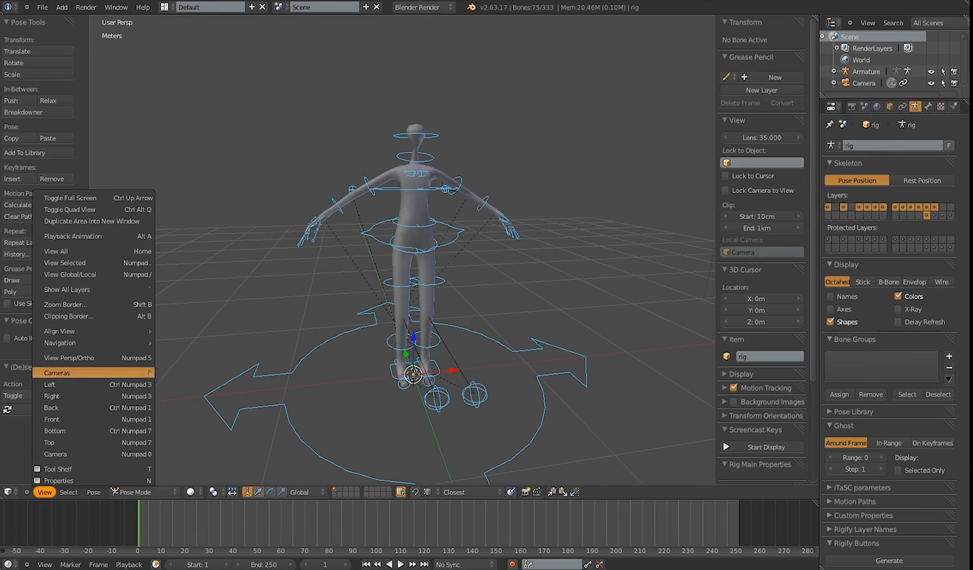
left_click(93, 492)
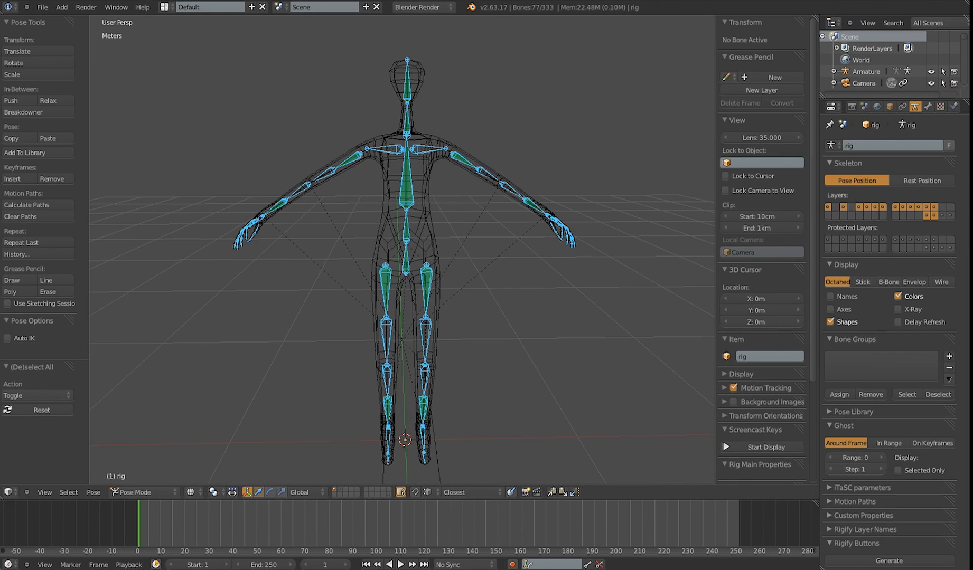
left_click(139, 492)
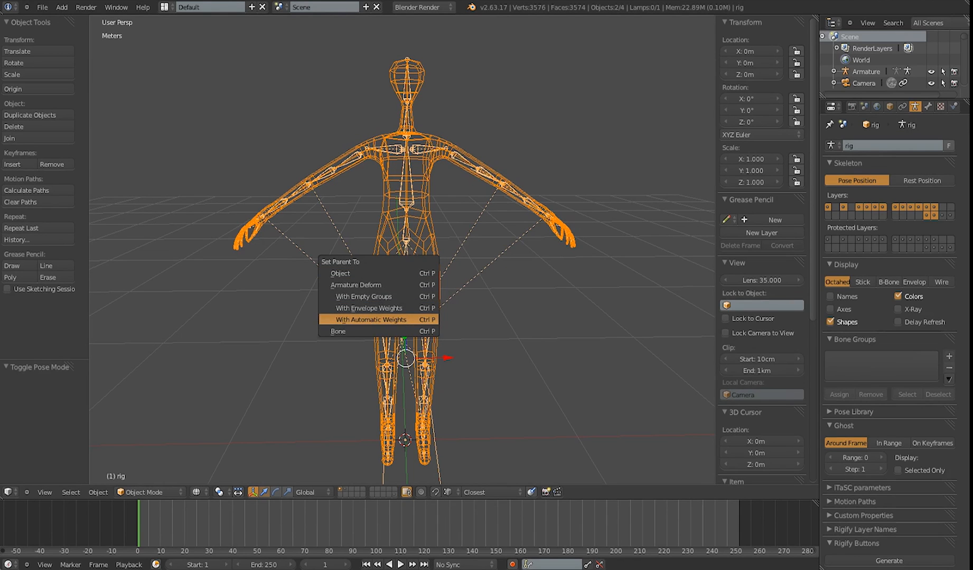
- Parent the mesh to the rig with automatic weights and return the rig to pose mode
left_click(366, 319)
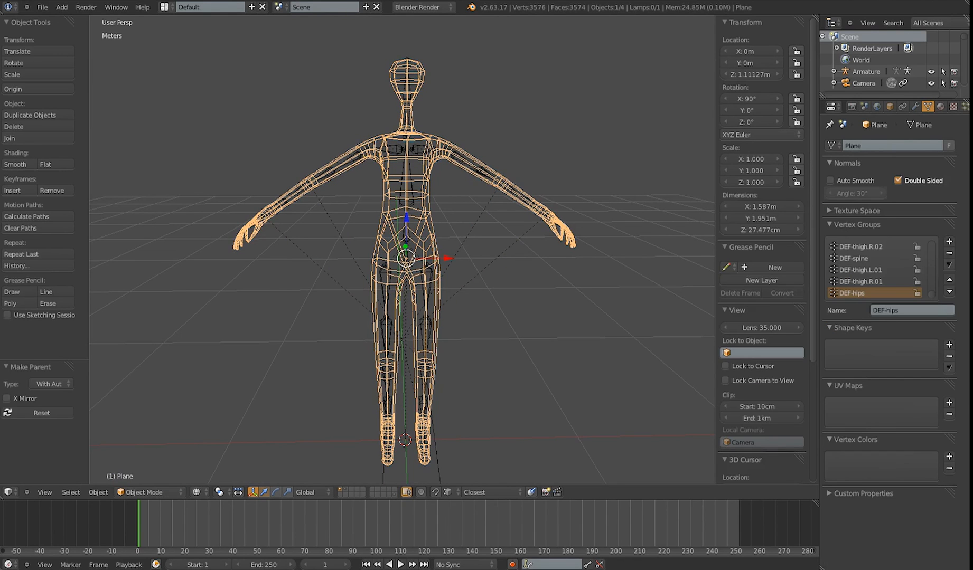
left_click(145, 492)
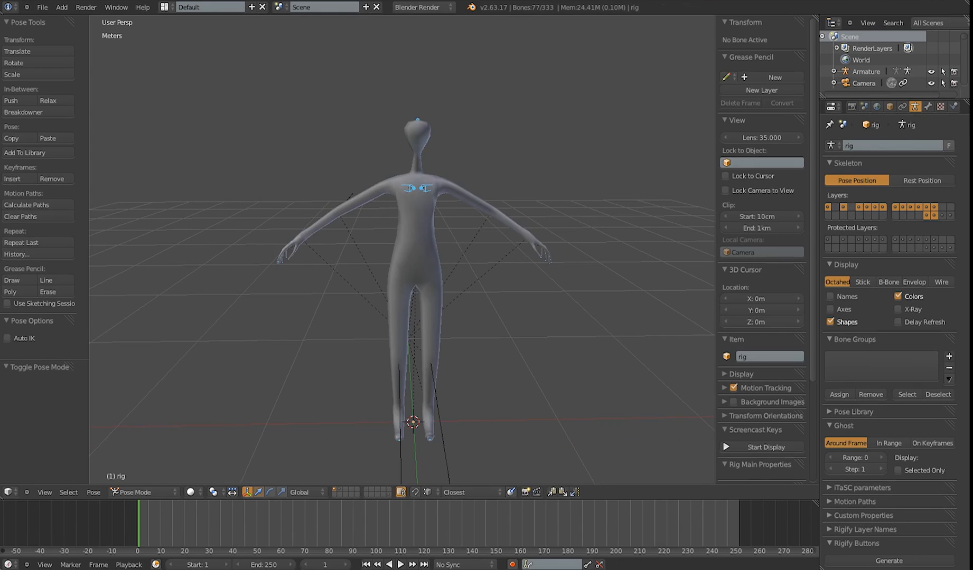
left_click(93, 492)
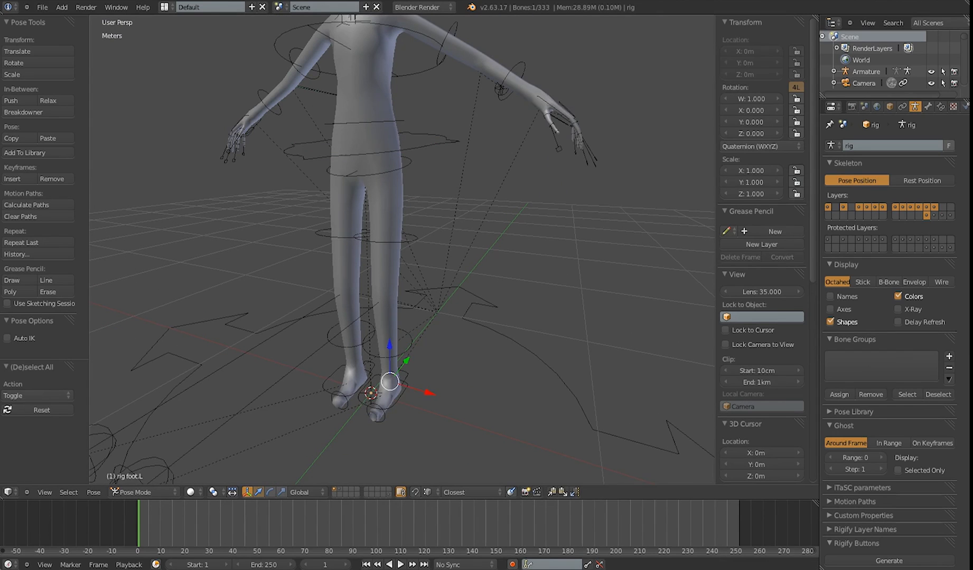
- Select the left foot IK control (foot_ik.L) to start posing the stride
left_click(389, 391)
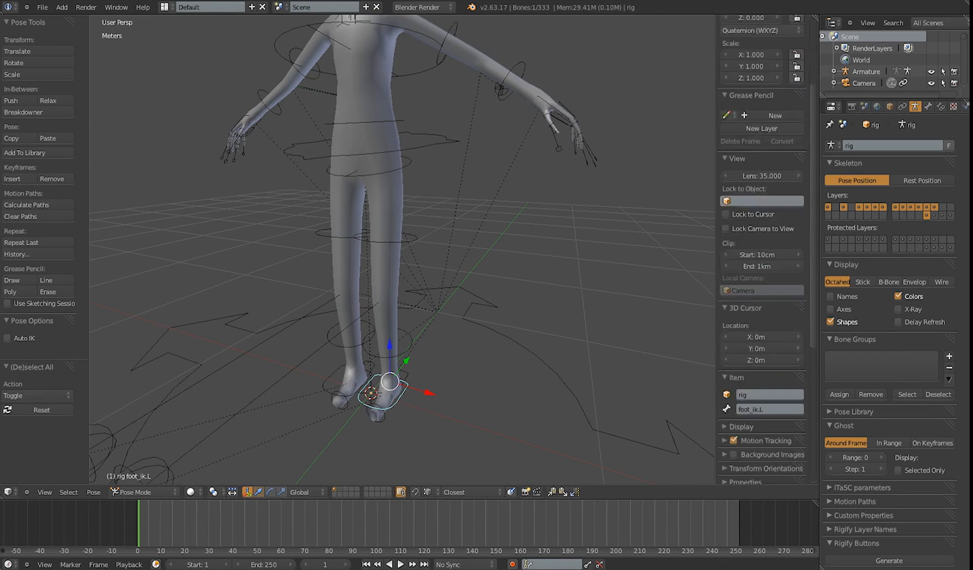
scroll("down", 3)
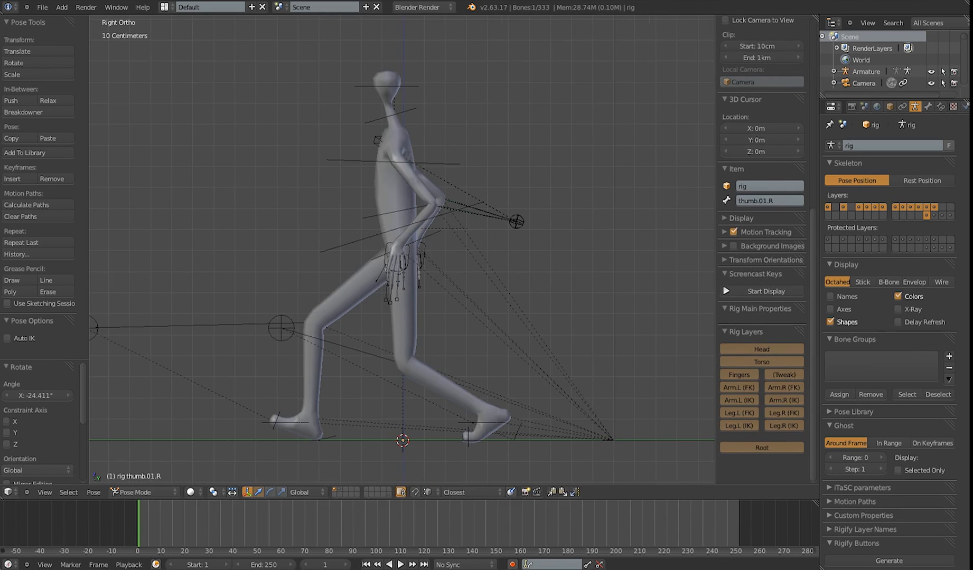
- Select the left hand IK control (hand_ik.L) to adjust the swinging hand
left_click(379, 273)
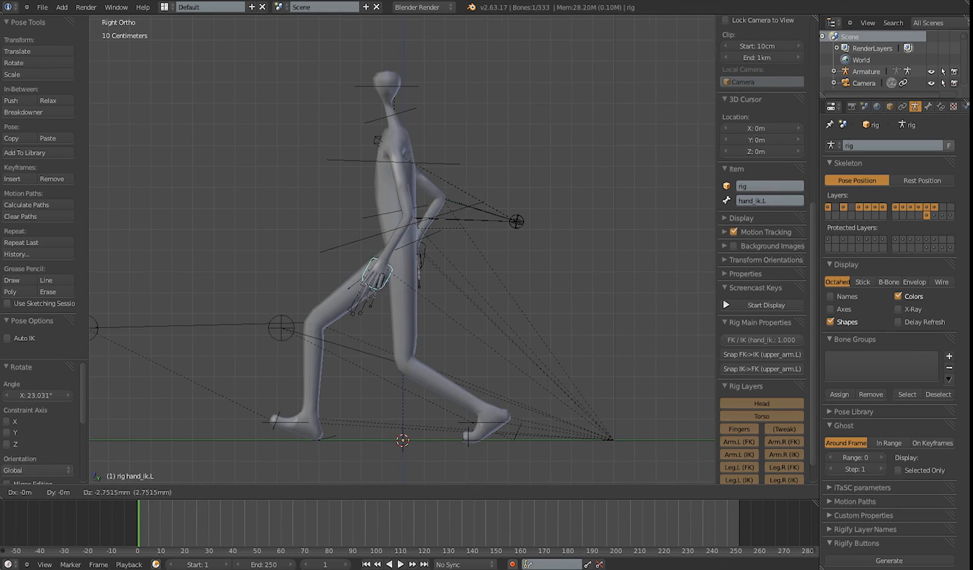